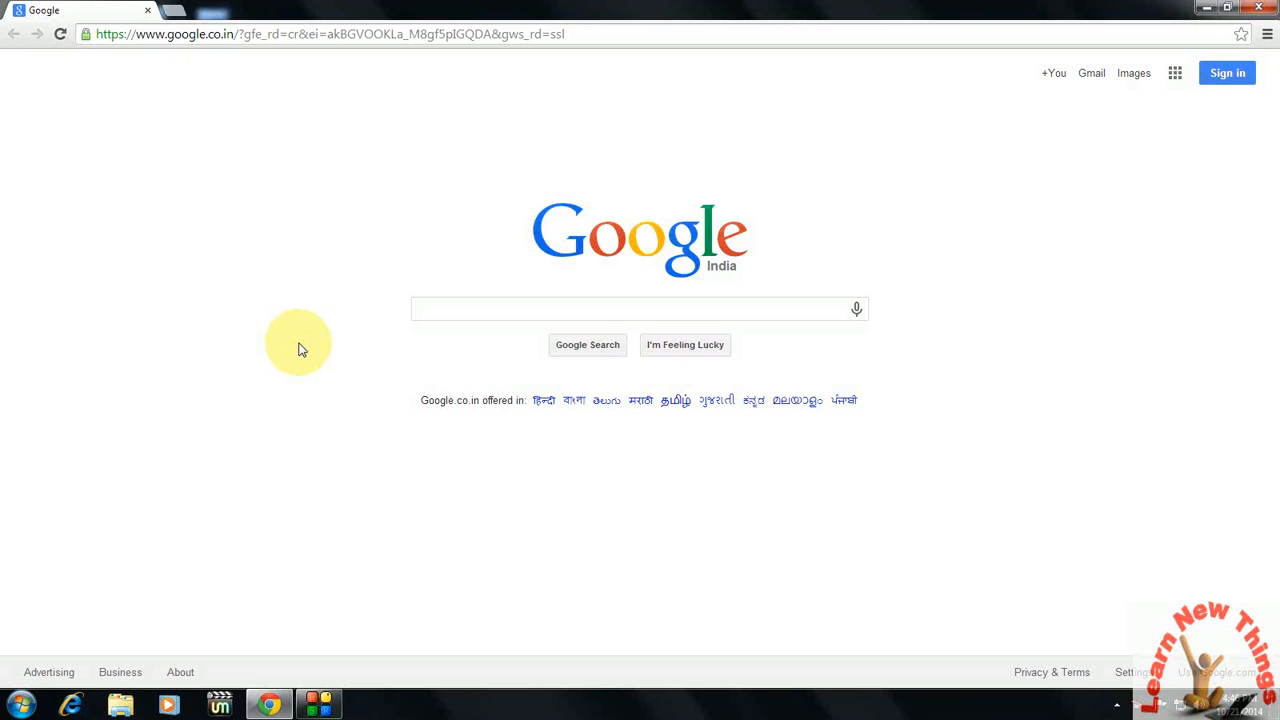
pyautogui.moveTo(380, 200)
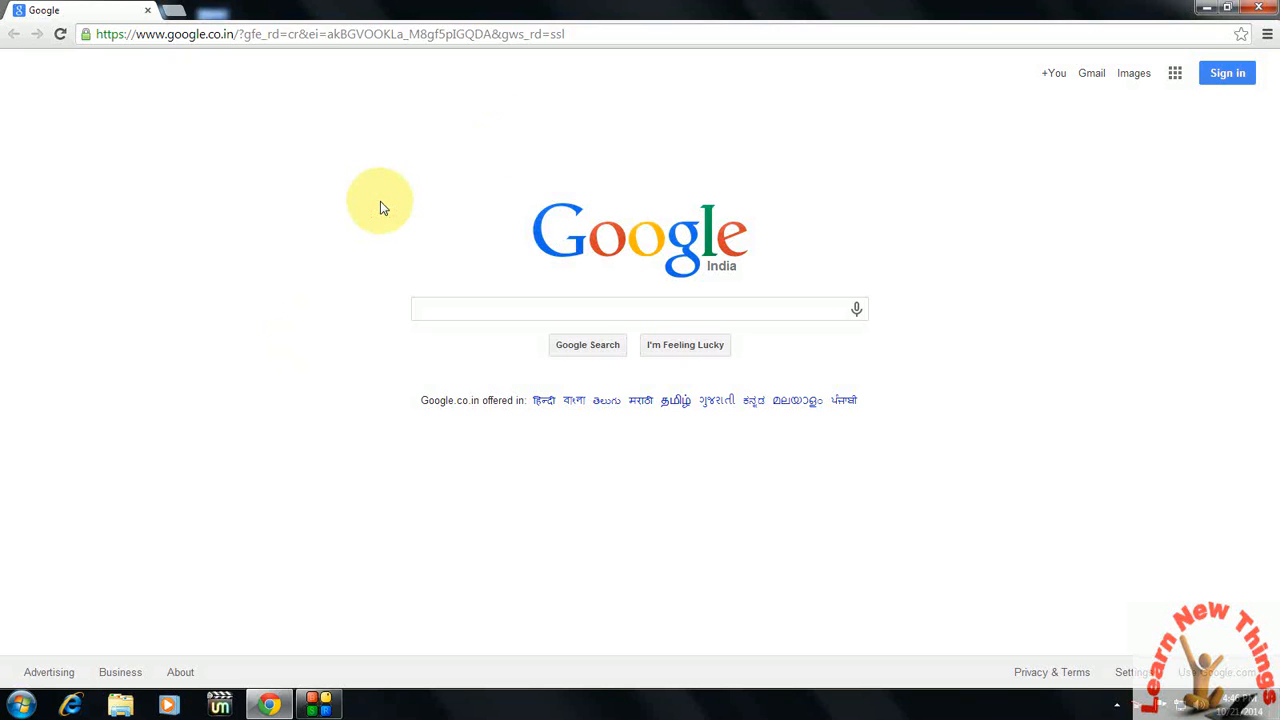
pyautogui.moveTo(317, 158)
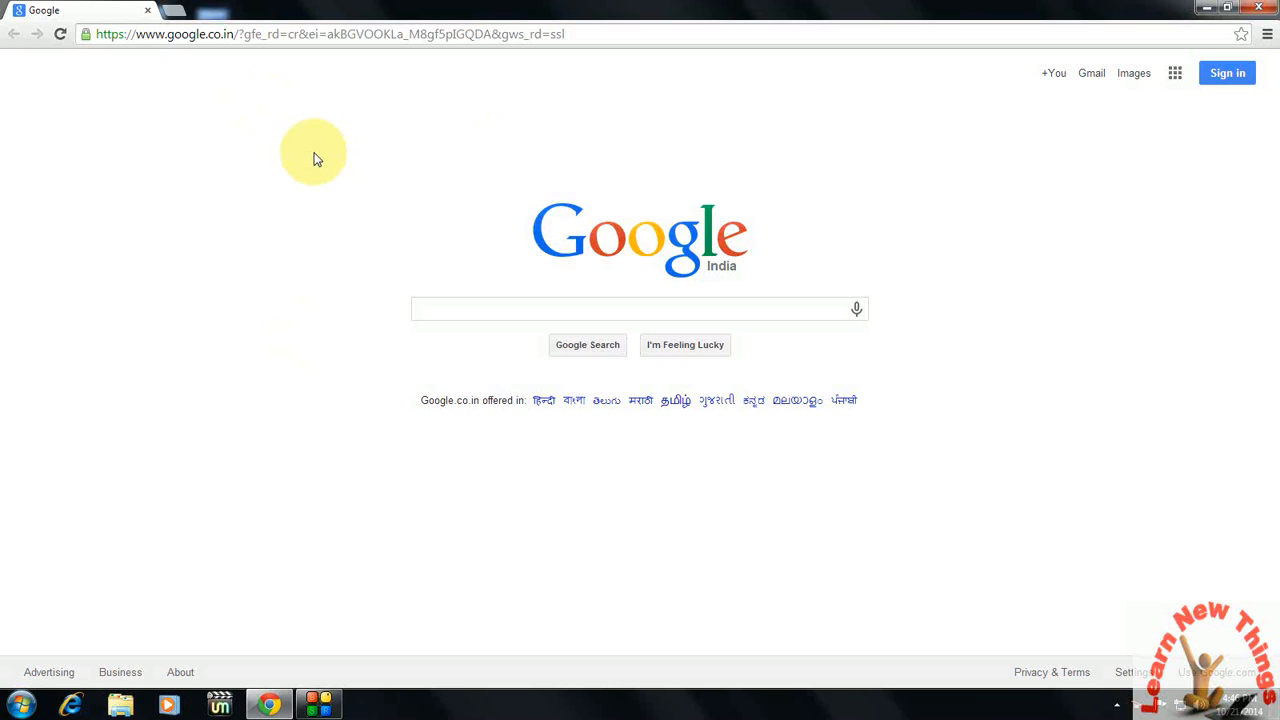
pyautogui.moveTo(358, 166)
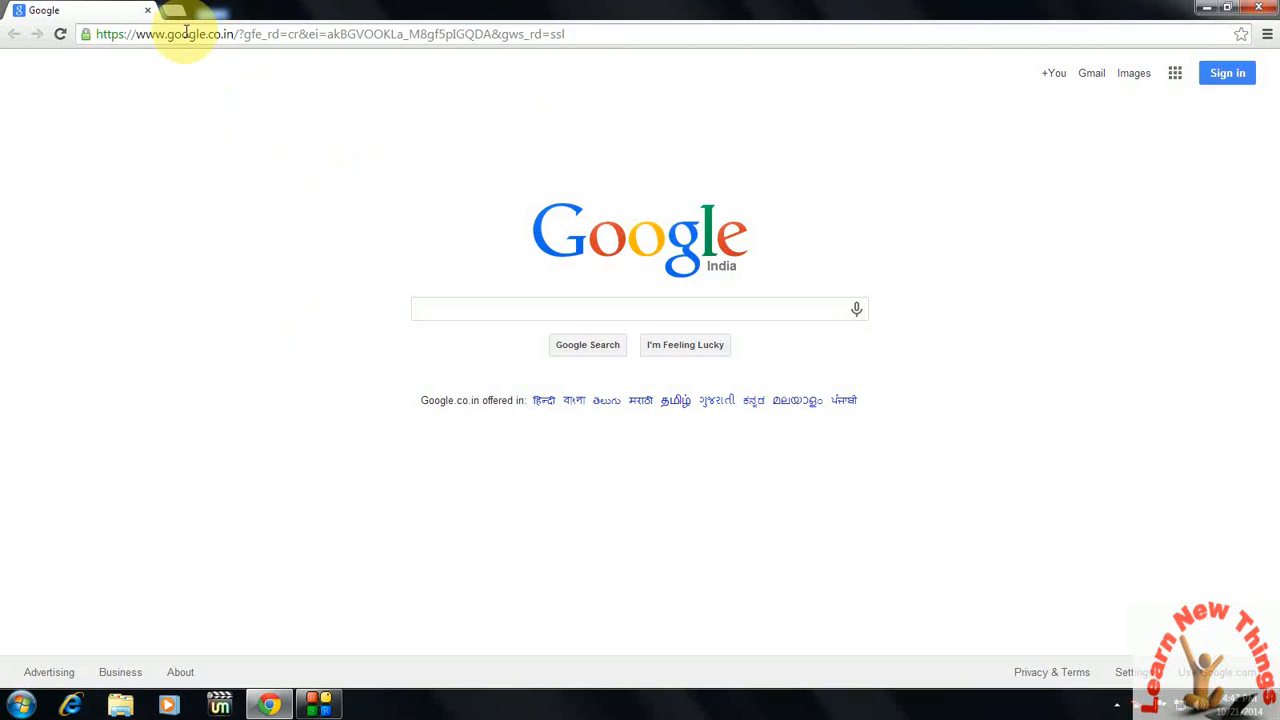
pyautogui.moveTo(178, 15)
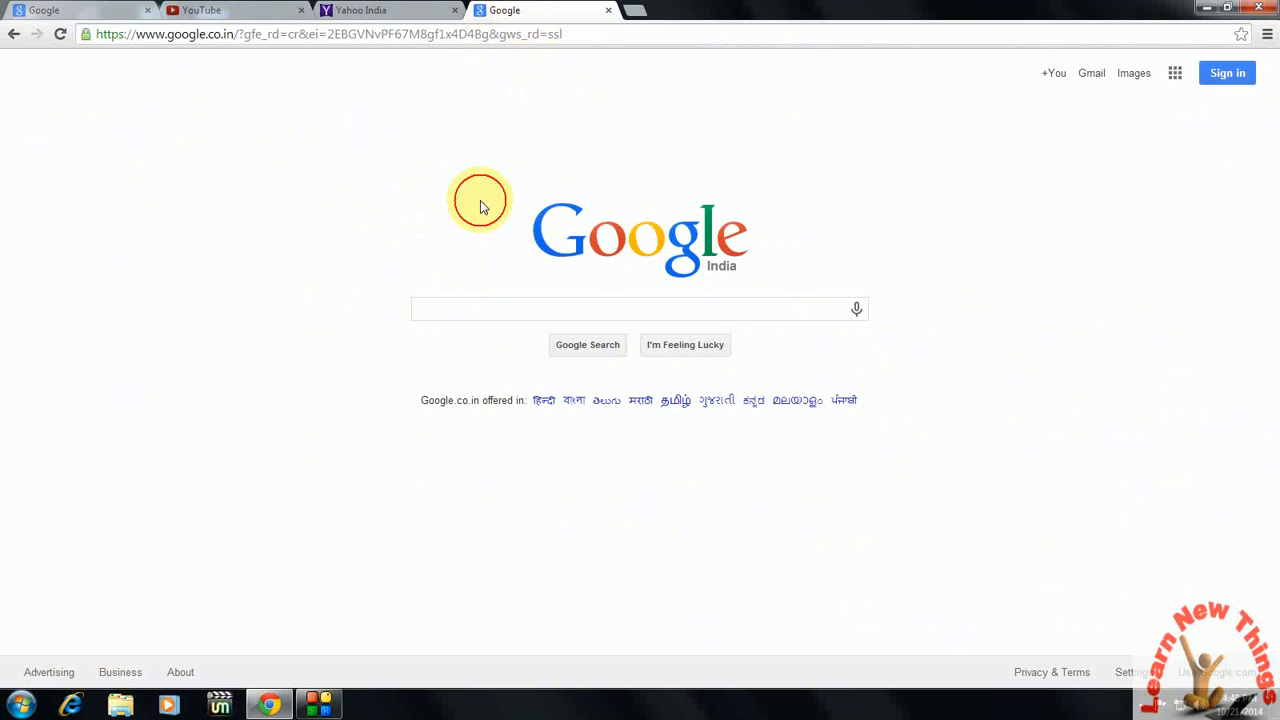
# - Close the added Google, Yahoo India and YouTube tabs, leaving only the original Google tab
pyautogui.click(608, 10)
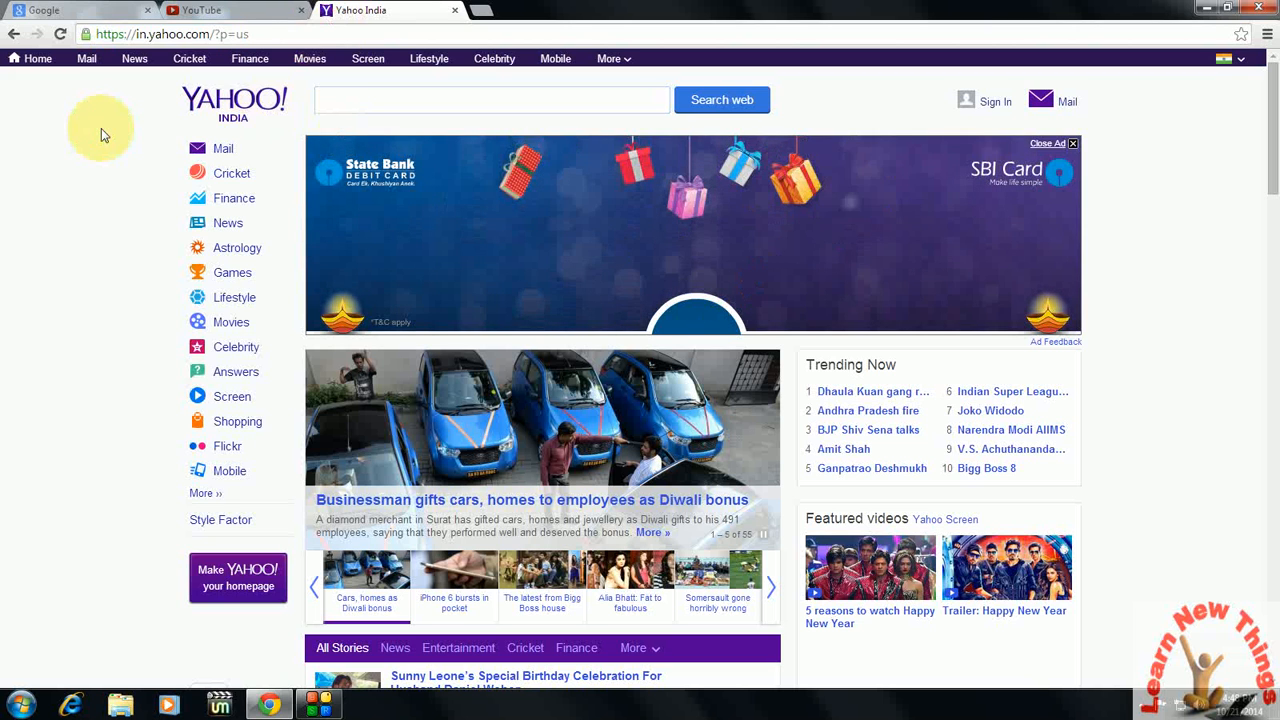
pyautogui.click(235, 10)
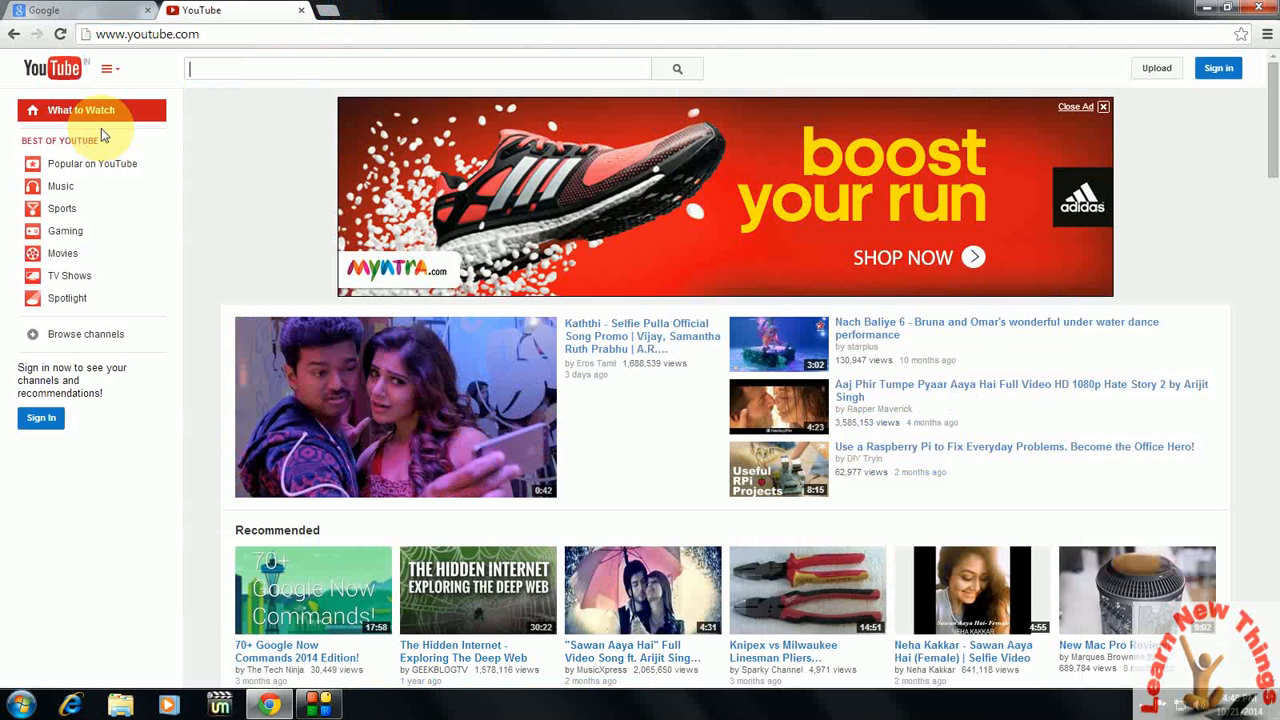
pyautogui.click(70, 10)
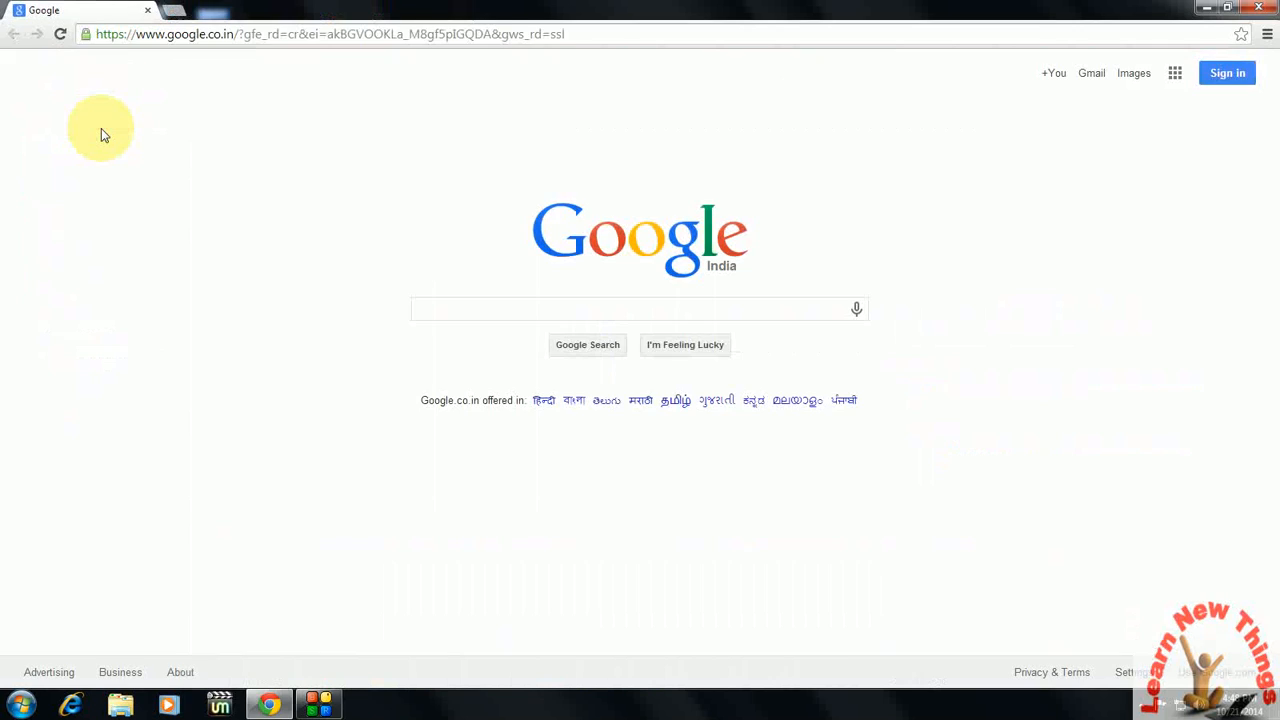